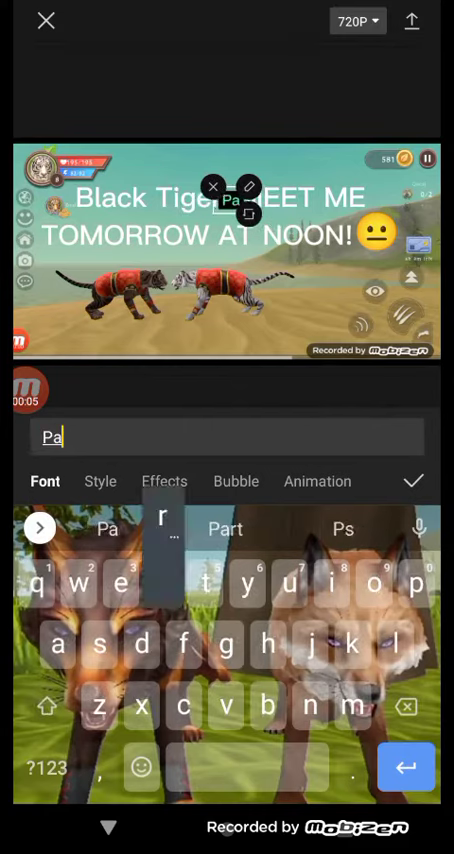
{"action": "type", "text": "Part 2 wilde and"}
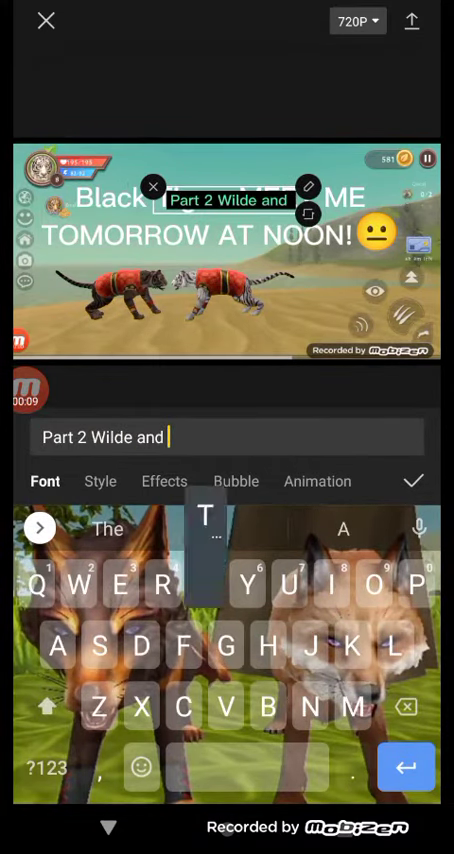
{"action": "type", "text": "Tigerress"}
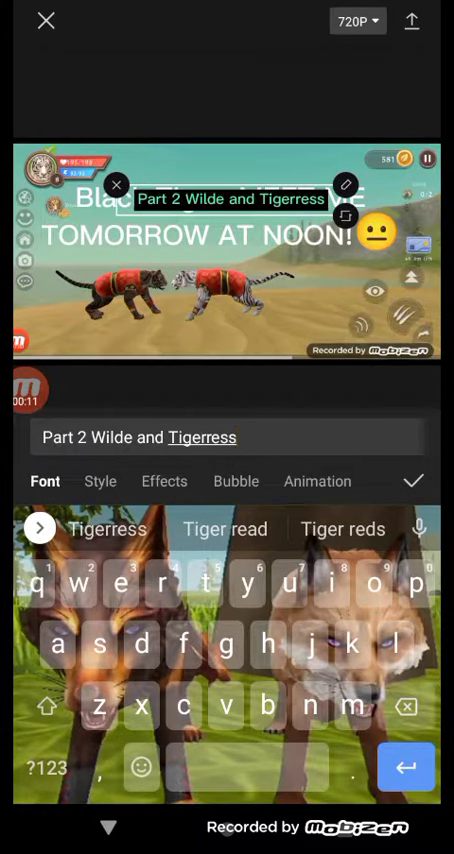